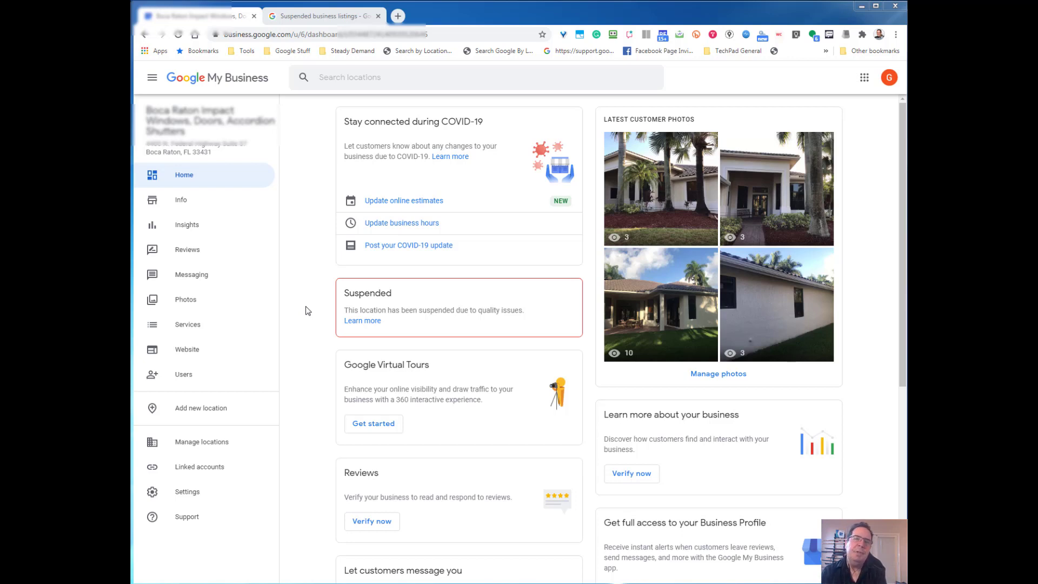
{"action": "mouse_move", "coordinate": [298, 314]}
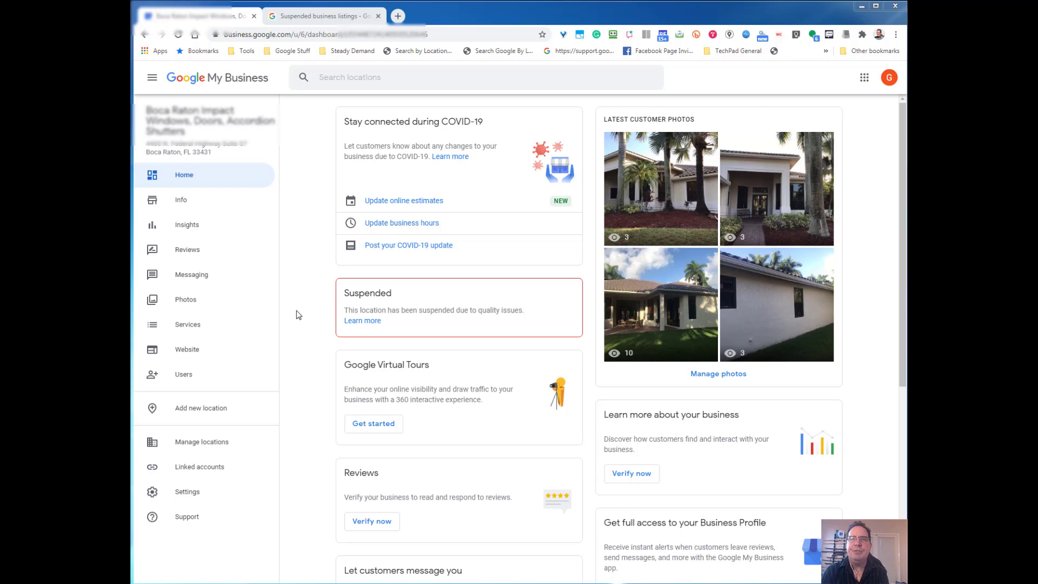
{"action": "mouse_move", "coordinate": [267, 47]}
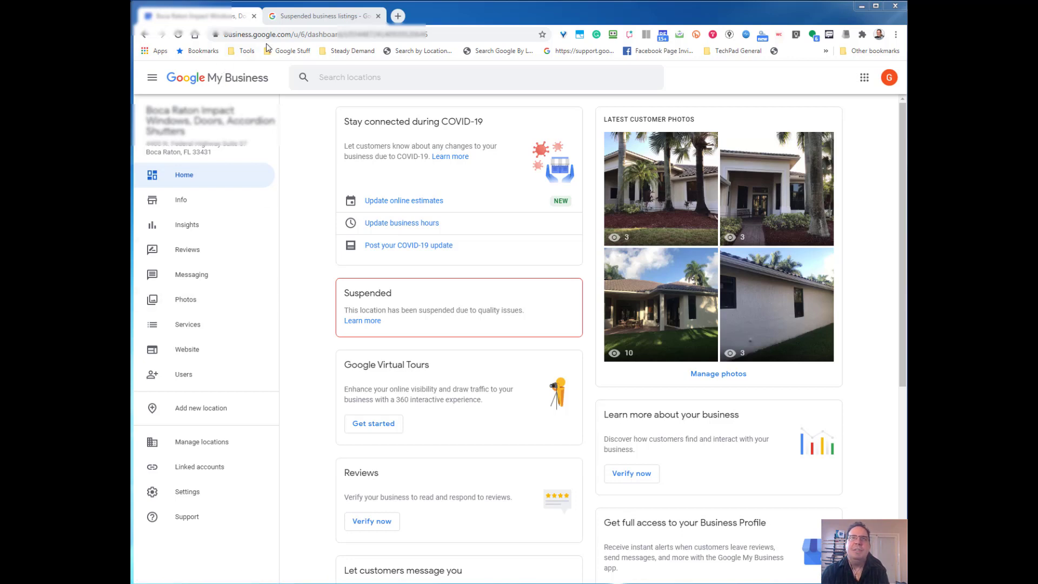
{"action": "mouse_move", "coordinate": [360, 293]}
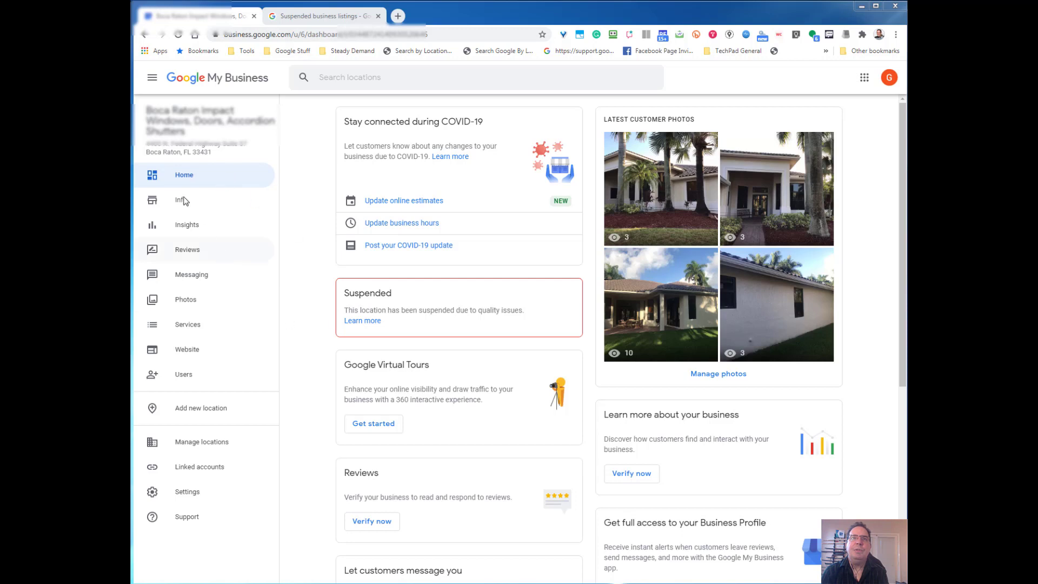
{"action": "mouse_move", "coordinate": [409, 302]}
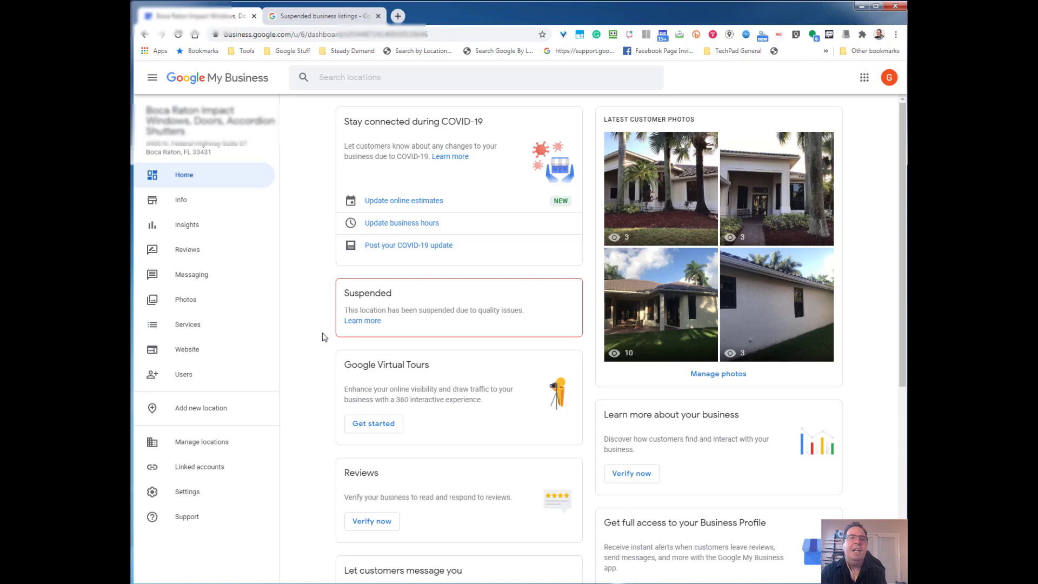
{"action": "mouse_move", "coordinate": [291, 325]}
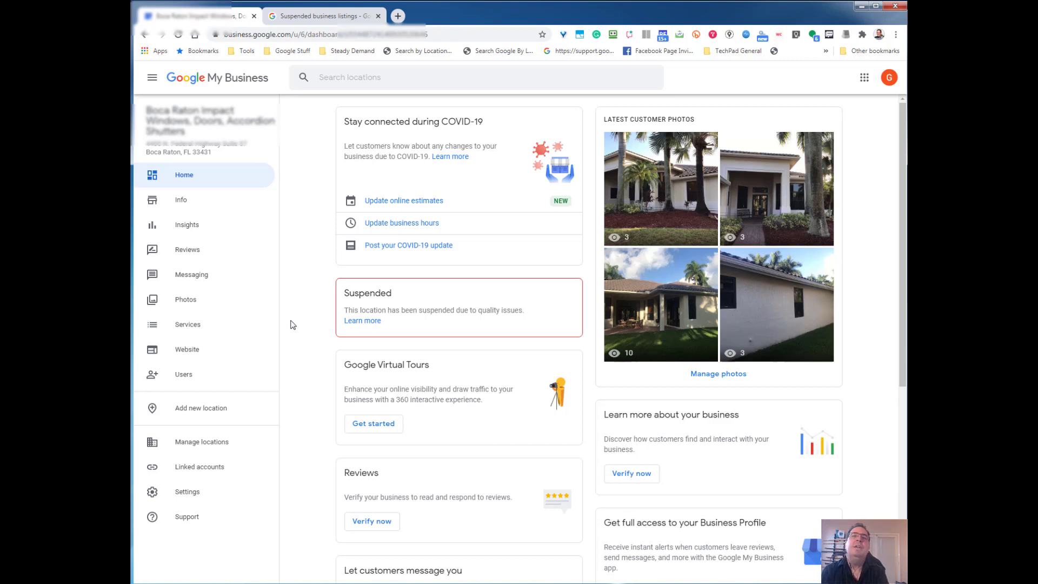
{"action": "mouse_move", "coordinate": [296, 334]}
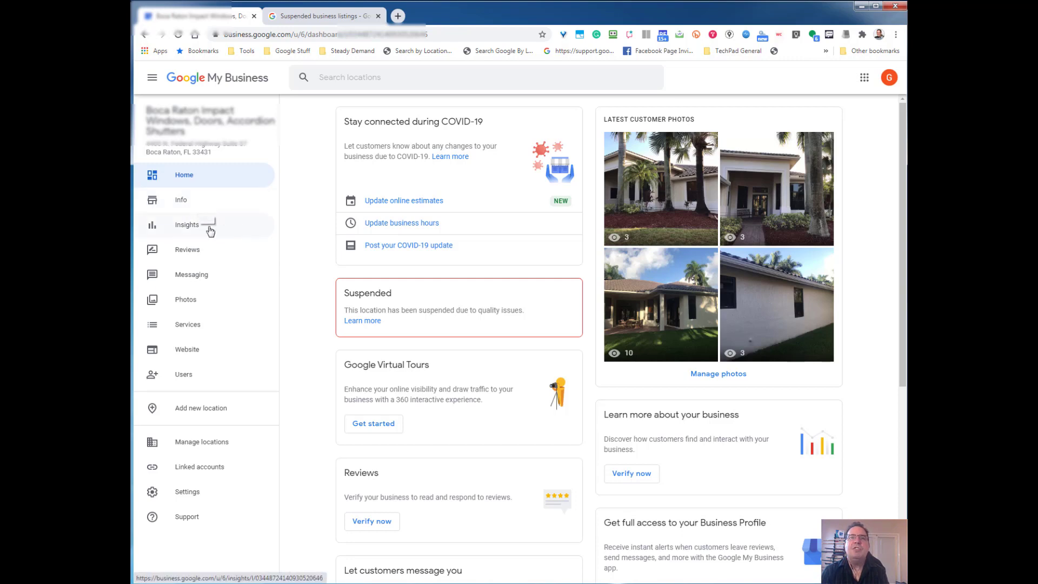
{"action": "mouse_move", "coordinate": [197, 228]}
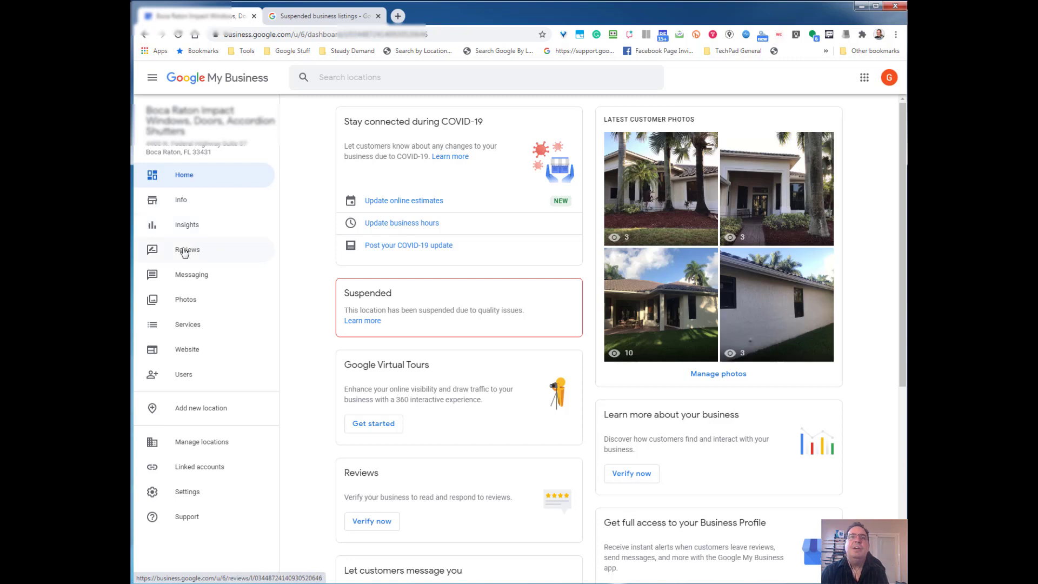
{"action": "mouse_move", "coordinate": [187, 250]}
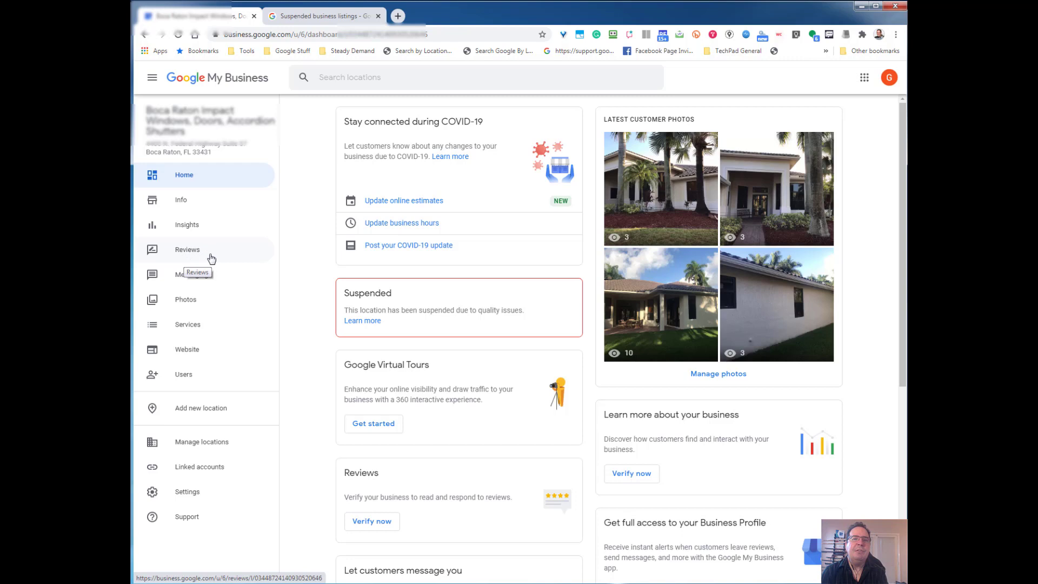
{"action": "mouse_move", "coordinate": [297, 296]}
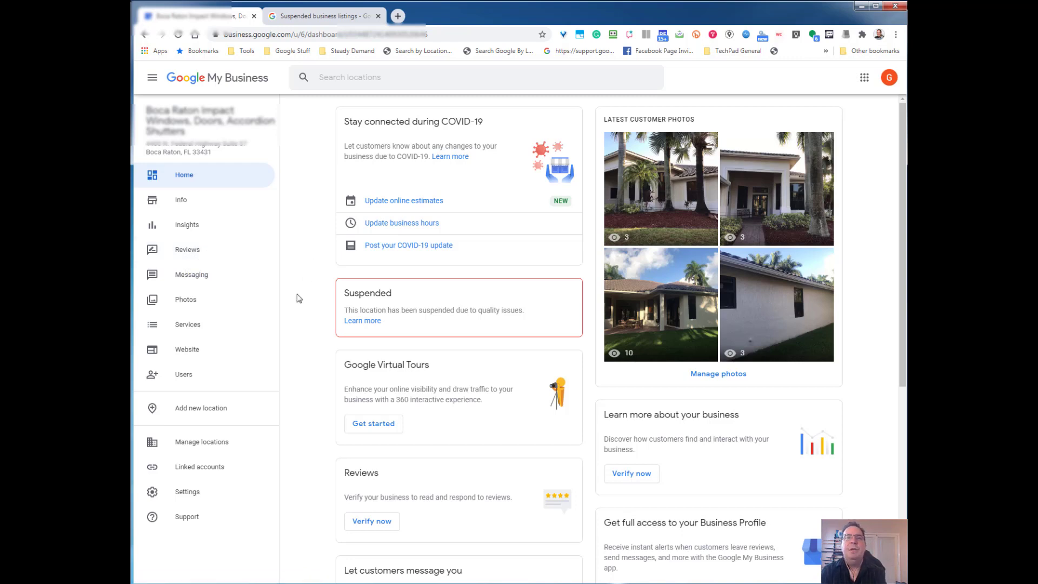
{"action": "mouse_move", "coordinate": [292, 337]}
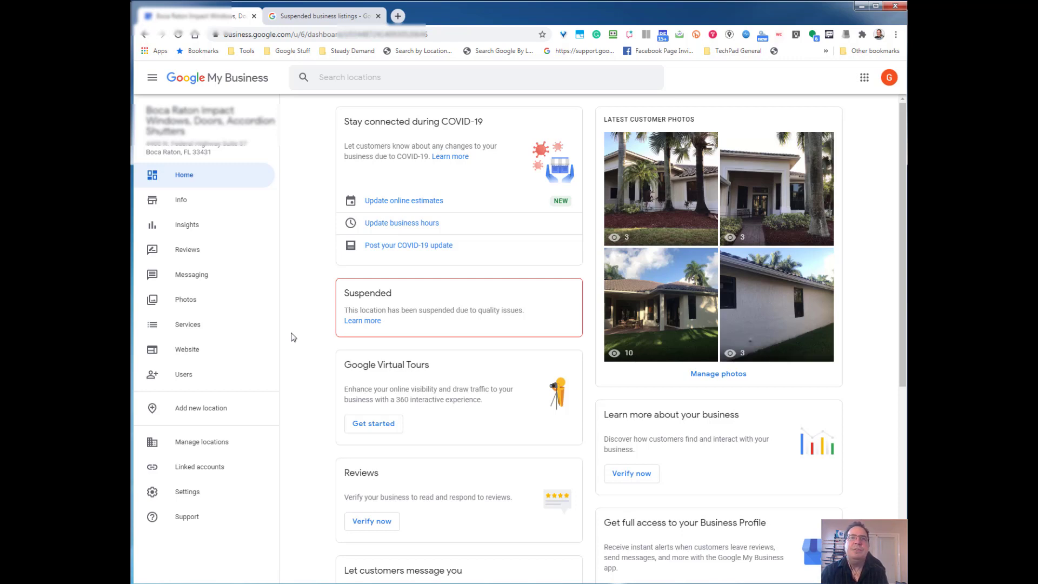
{"action": "mouse_move", "coordinate": [290, 47]}
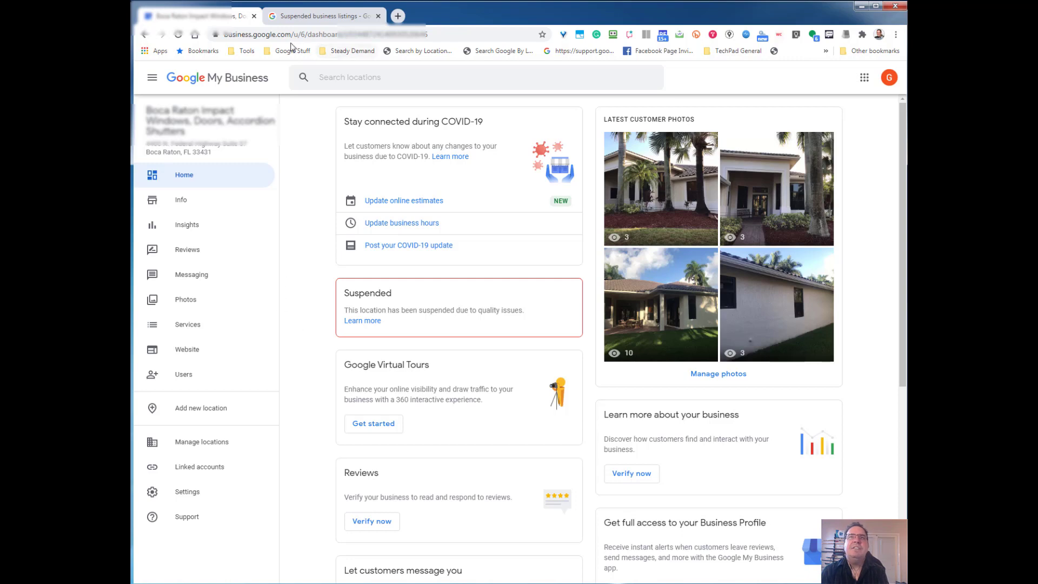
{"action": "mouse_move", "coordinate": [298, 204]}
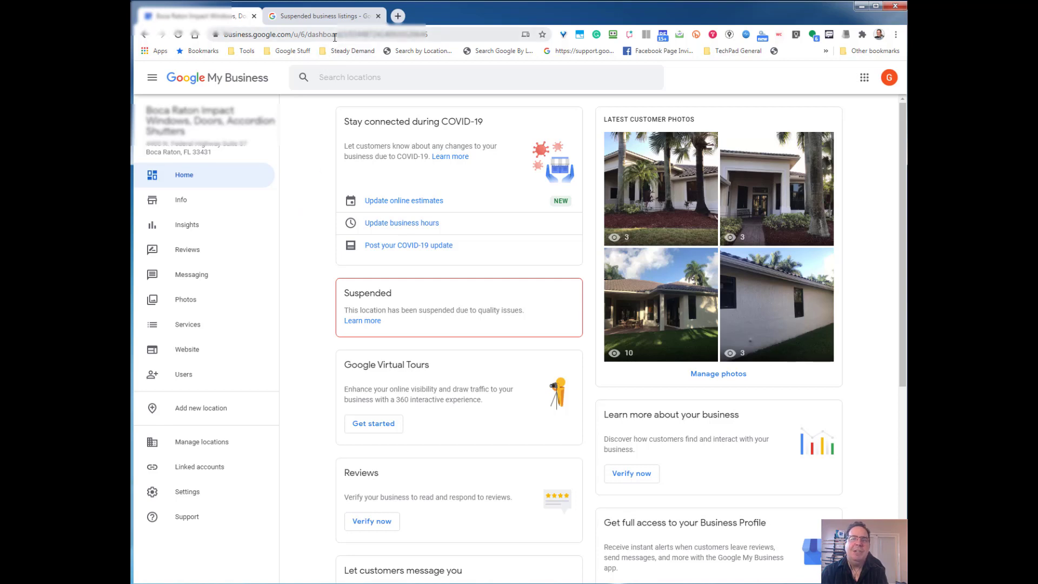
{"action": "mouse_move", "coordinate": [275, 266]}
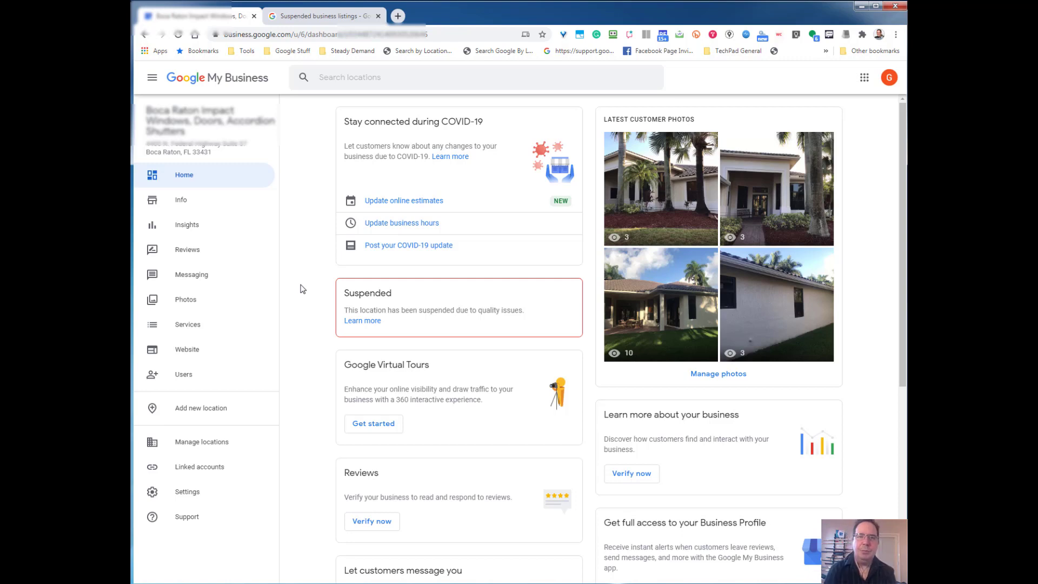
{"action": "mouse_move", "coordinate": [212, 349]}
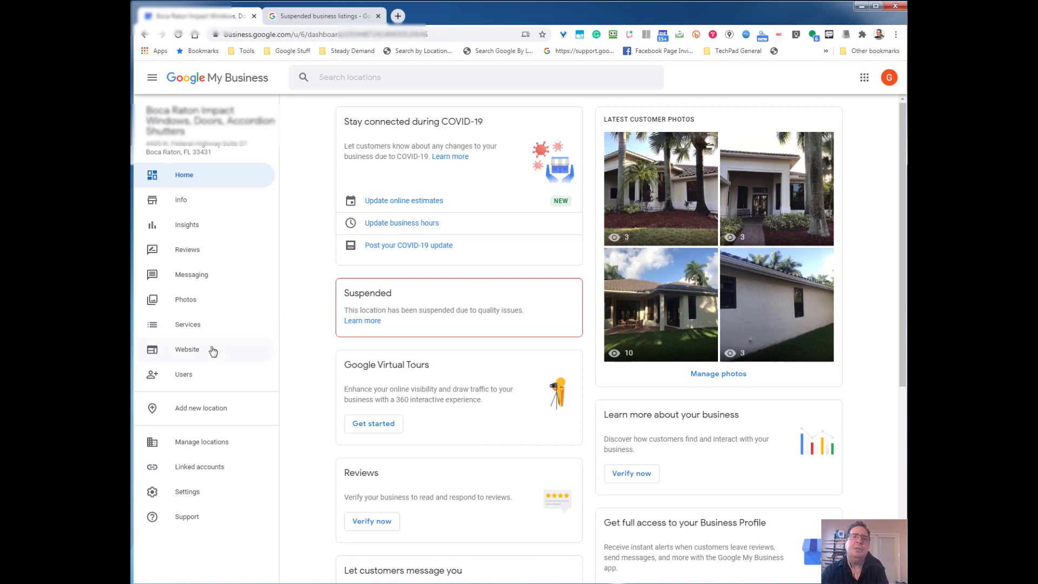
{"action": "mouse_move", "coordinate": [225, 255]}
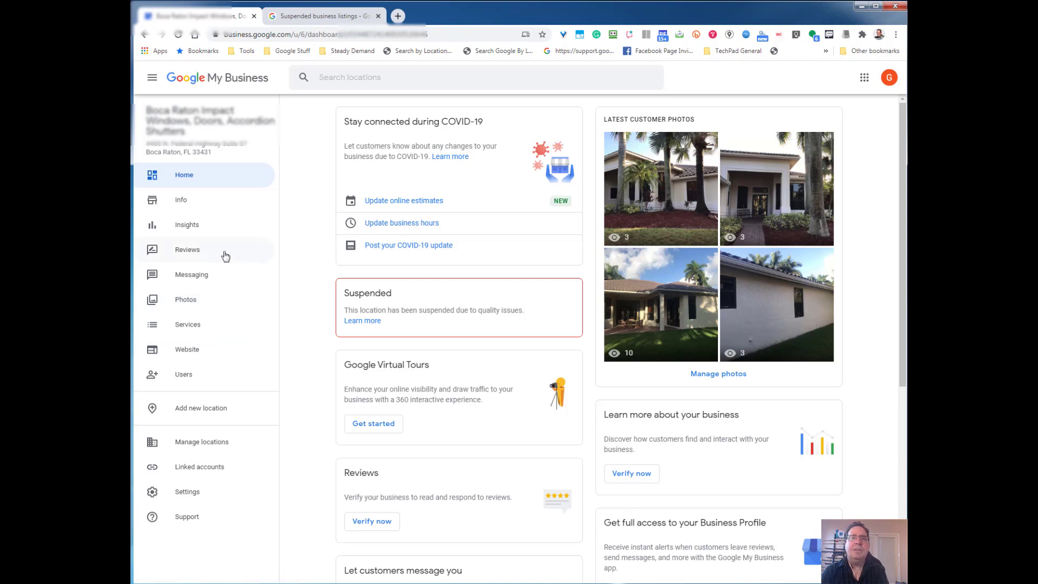
{"action": "mouse_move", "coordinate": [317, 315]}
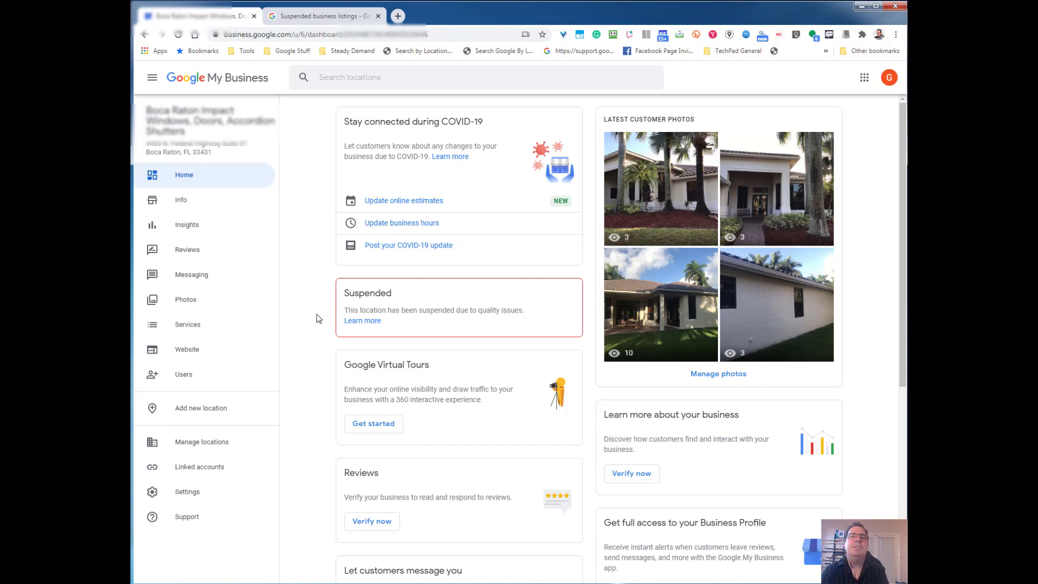
{"action": "mouse_move", "coordinate": [391, 325]}
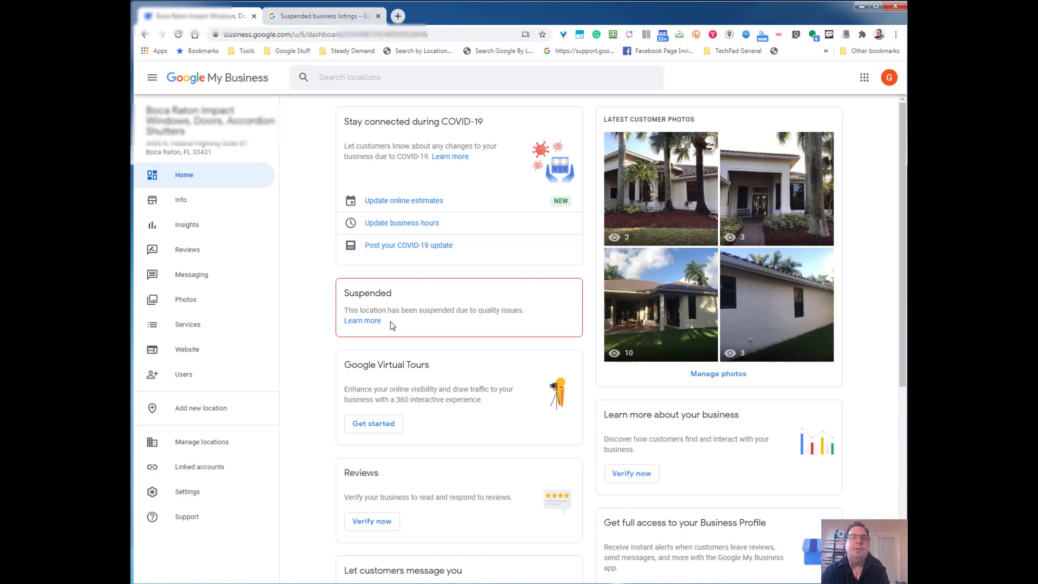
{"action": "mouse_move", "coordinate": [361, 329]}
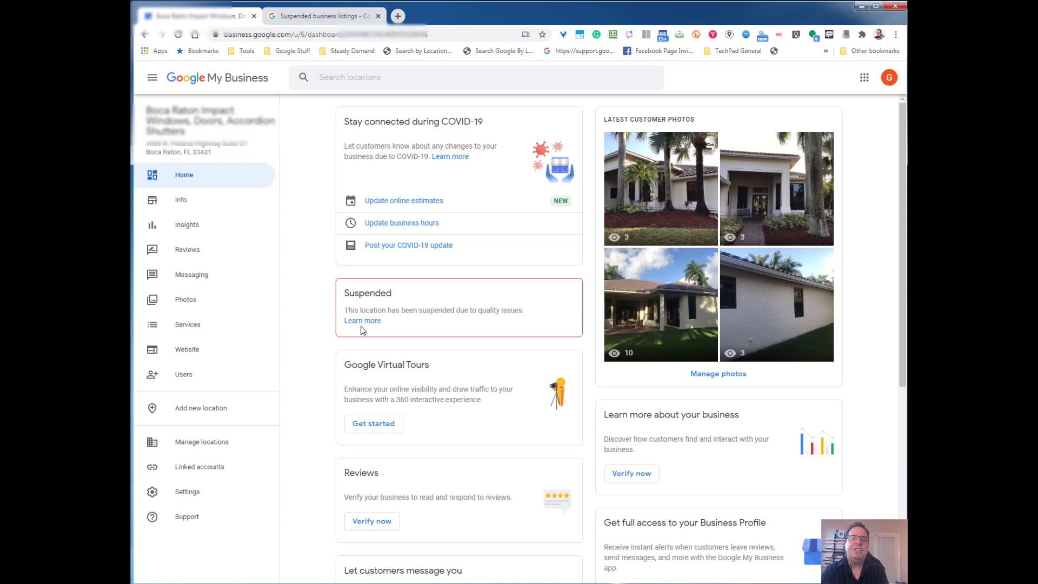
{"action": "mouse_move", "coordinate": [362, 320]}
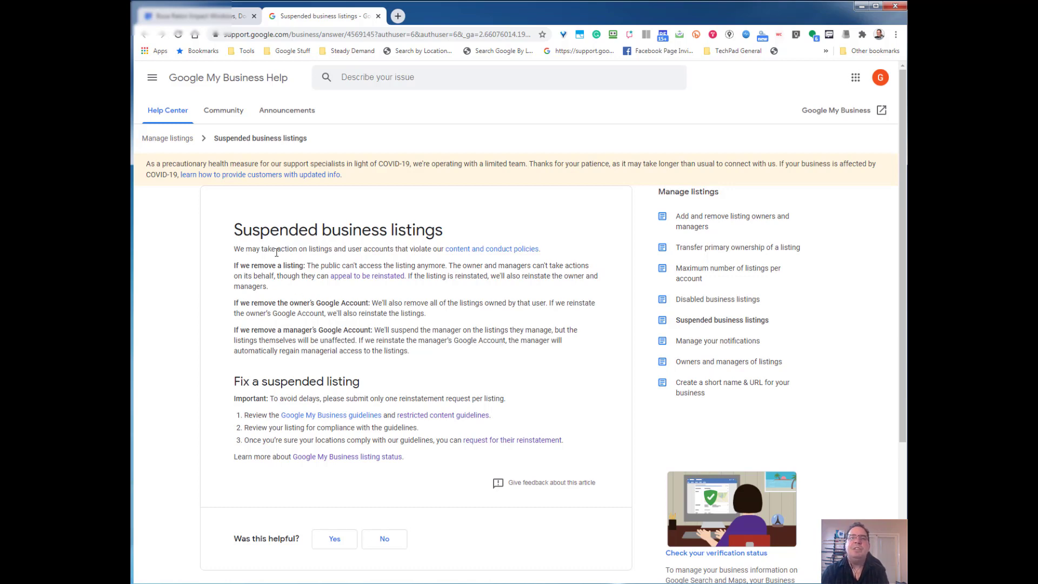
- Scroll down the Suspended business listings article to the 'Fix a suspended listing' steps
{"action": "scroll", "scroll_direction": "down", "scroll_amount": 3}
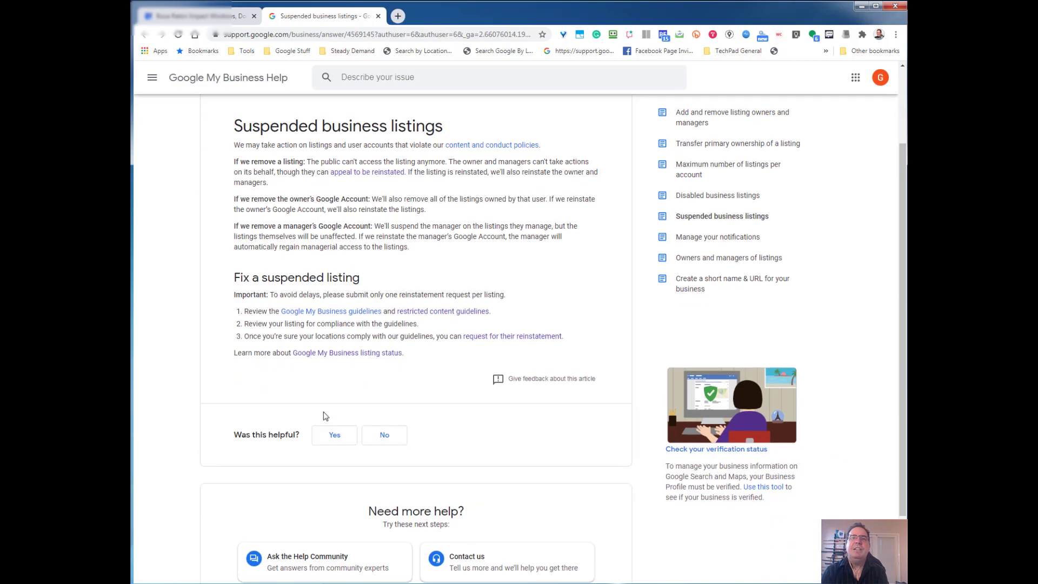
{"action": "mouse_move", "coordinate": [330, 311]}
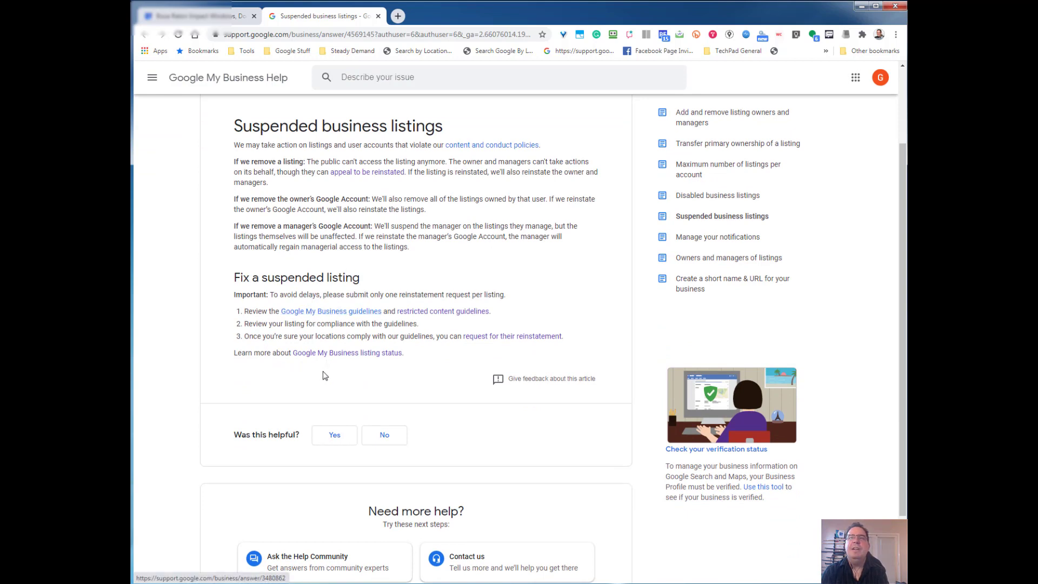
{"action": "mouse_move", "coordinate": [294, 420]}
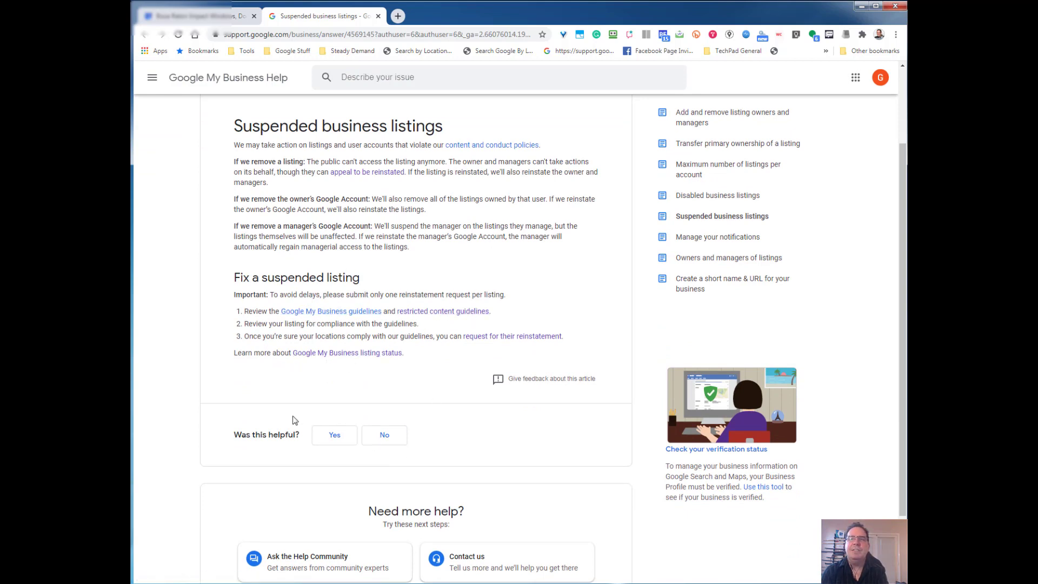
{"action": "mouse_move", "coordinate": [511, 336]}
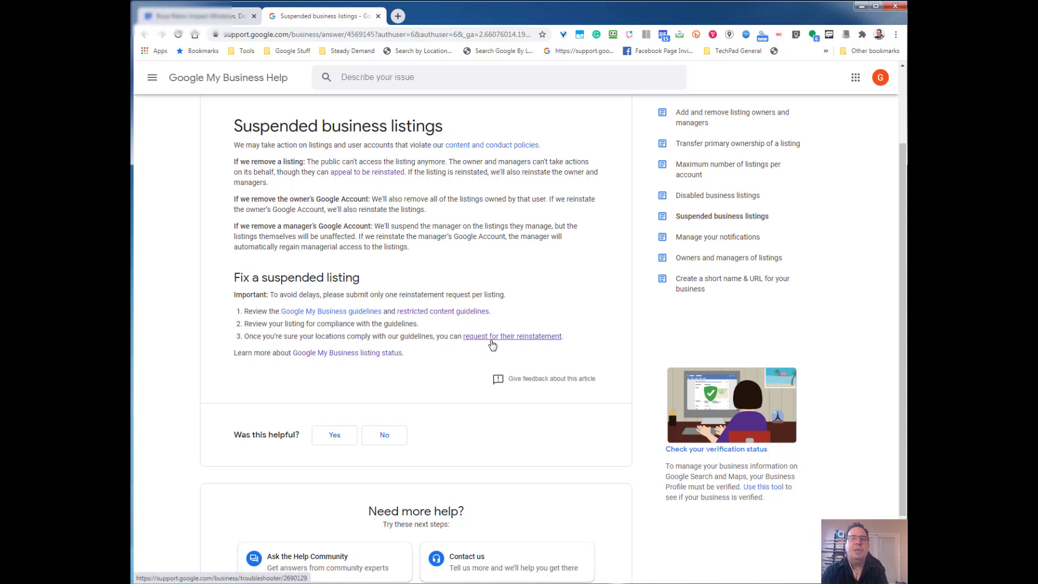
{"action": "mouse_move", "coordinate": [449, 379]}
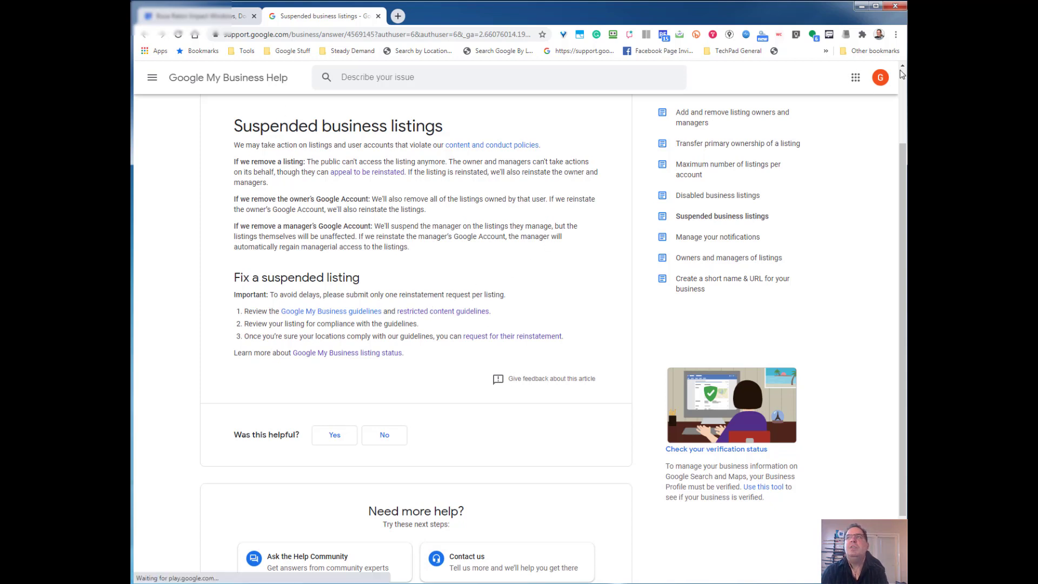
{"action": "mouse_move", "coordinate": [880, 78]}
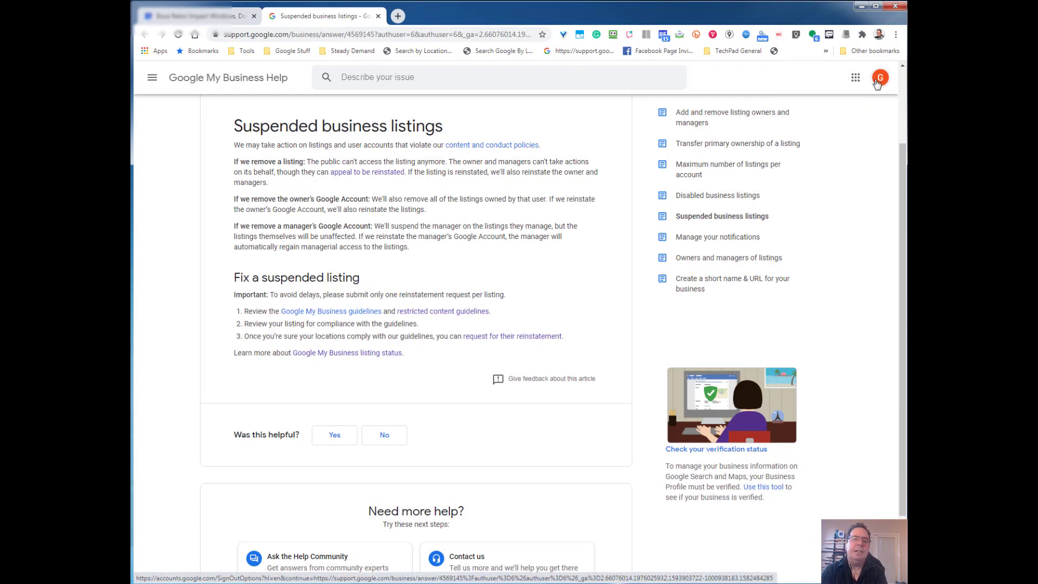
{"action": "mouse_move", "coordinate": [890, 84]}
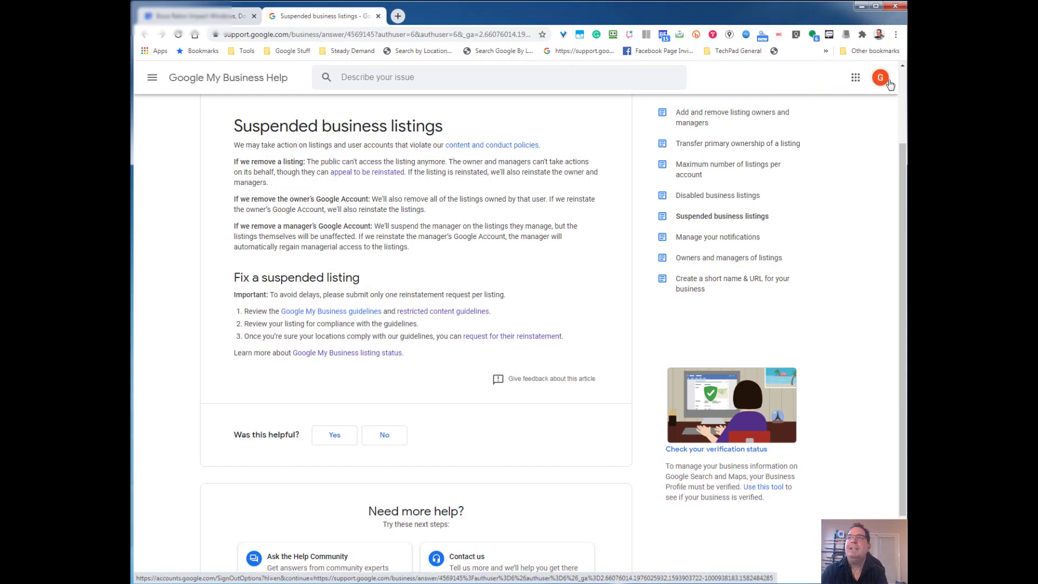
{"action": "mouse_move", "coordinate": [880, 77]}
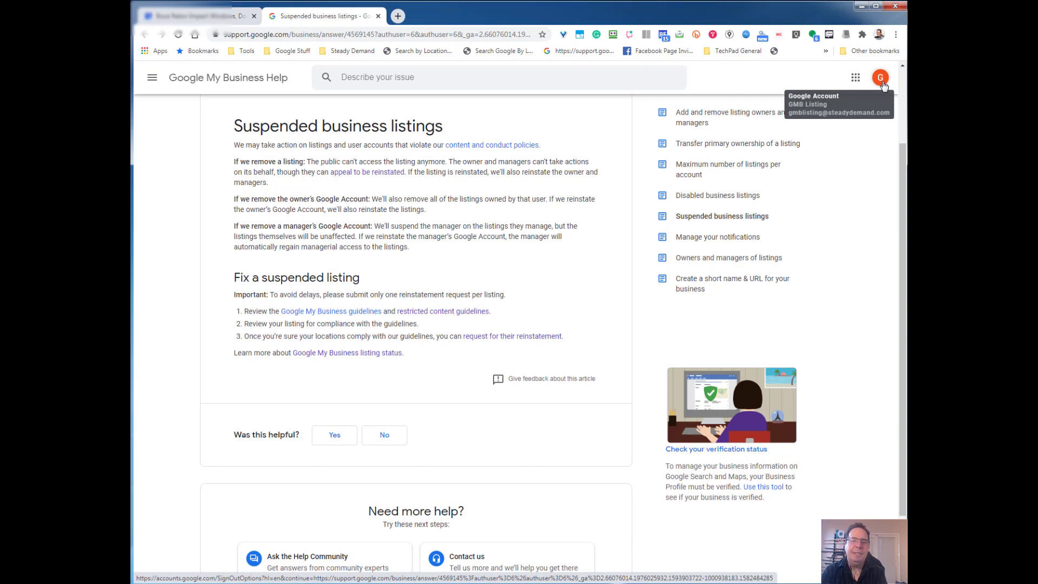
{"action": "mouse_move", "coordinate": [331, 311]}
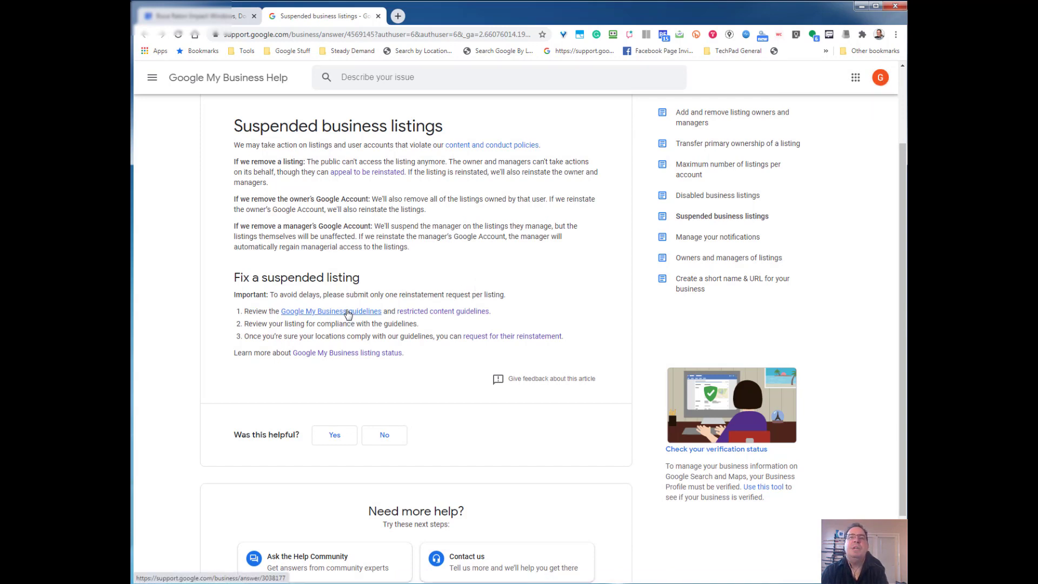
- Follow the 'Google My Business guidelines' link and switch to its new tab
{"action": "left_click", "coordinate": [331, 312]}
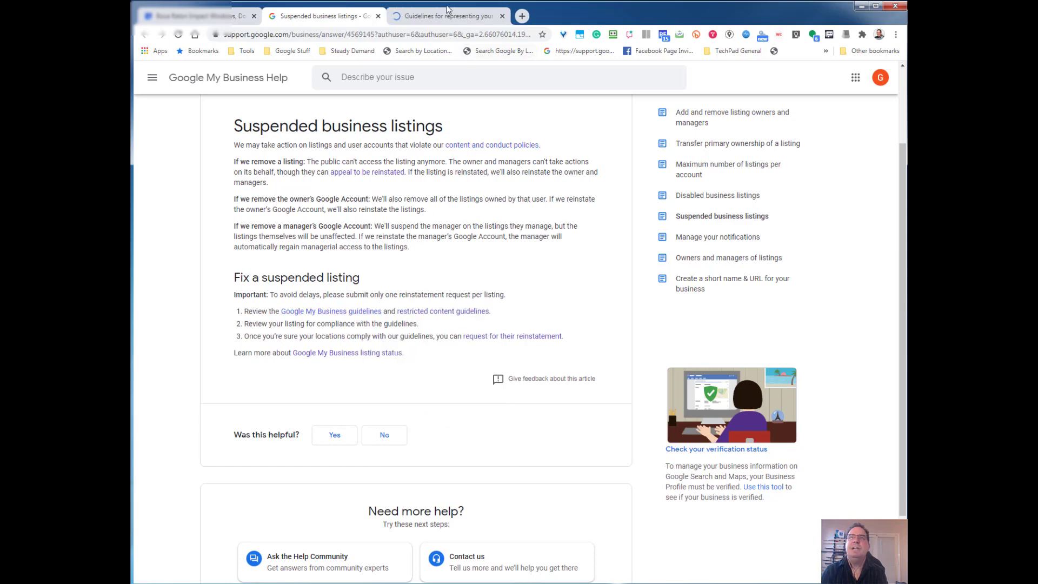
{"action": "left_click", "coordinate": [446, 15]}
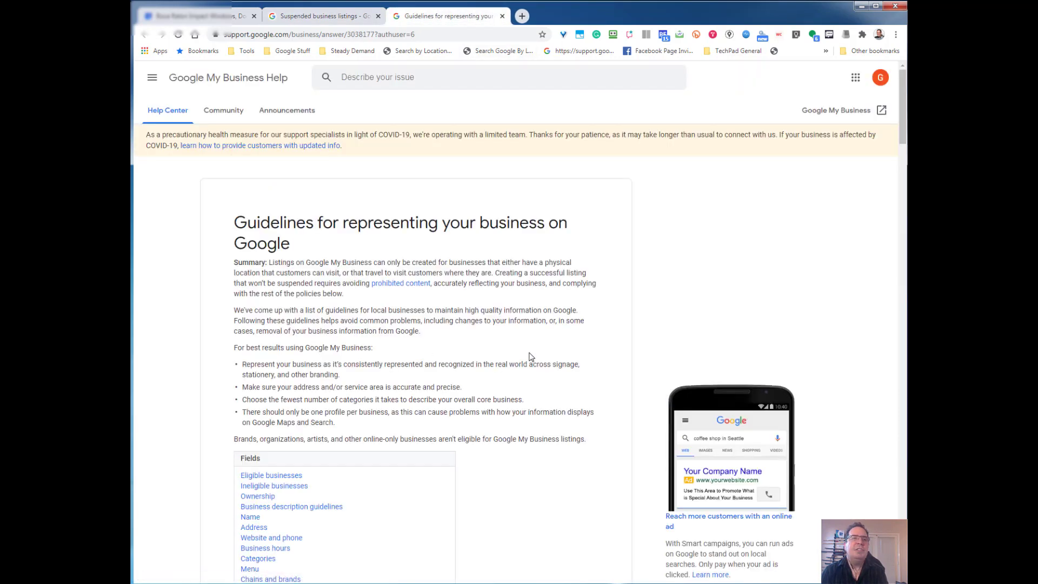
- Read down the guidelines for representing your business until the Name section
{"action": "scroll", "scroll_direction": "down", "scroll_amount": 3}
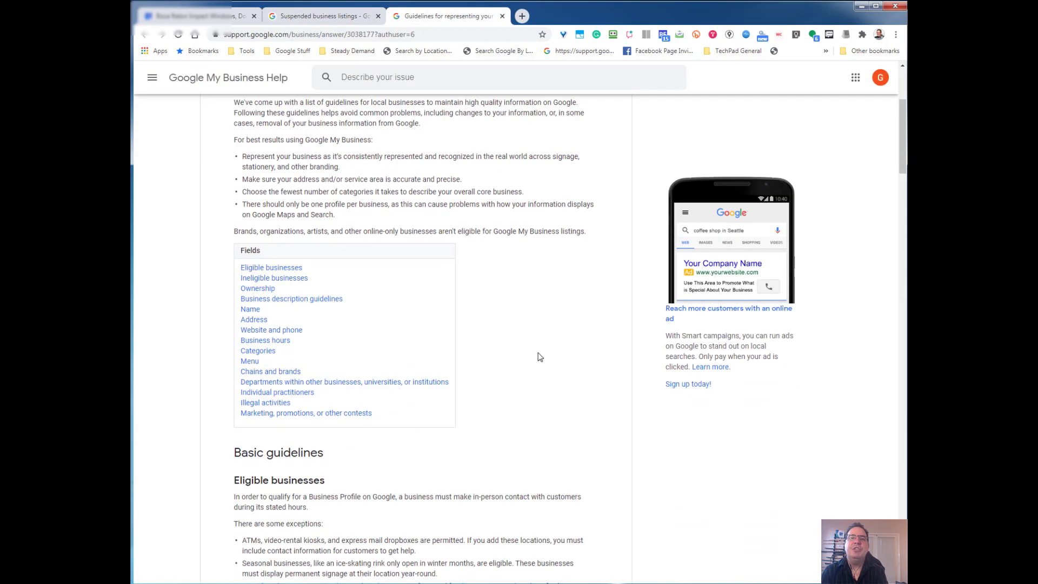
{"action": "scroll", "scroll_direction": "down", "scroll_amount": 3}
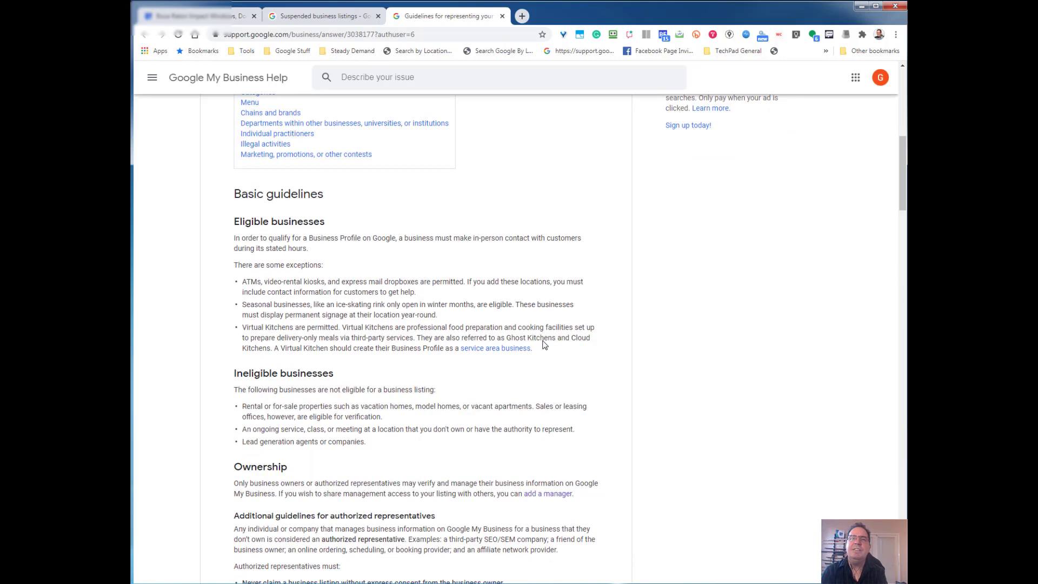
{"action": "scroll", "scroll_direction": "down", "scroll_amount": 3}
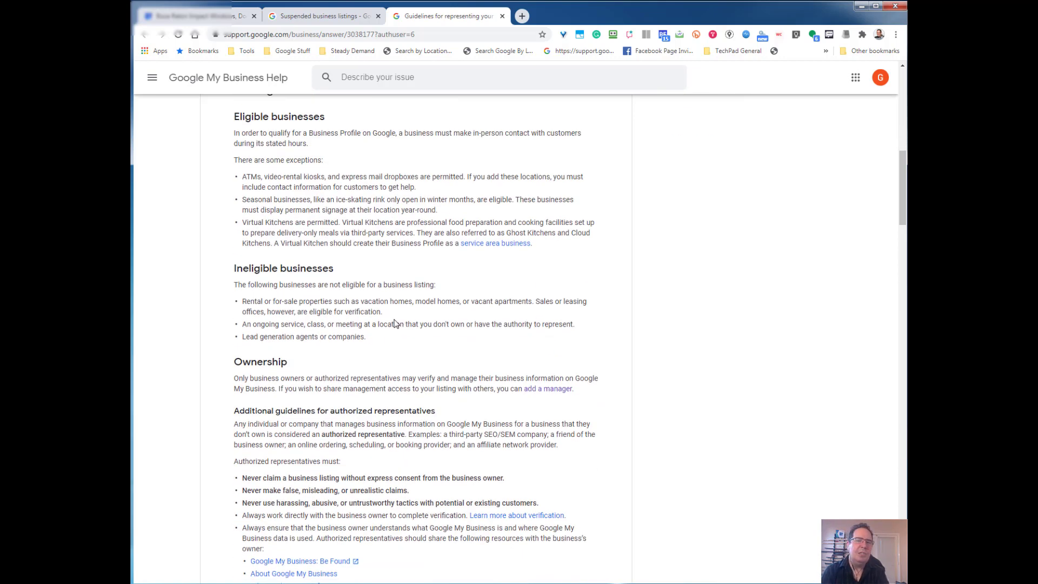
{"action": "mouse_move", "coordinate": [561, 322]}
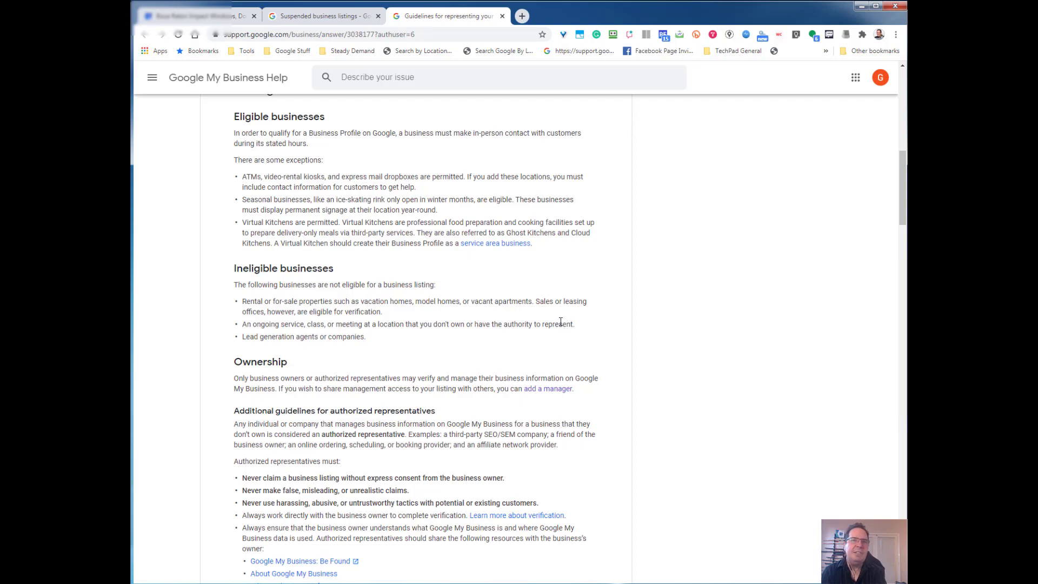
{"action": "scroll", "scroll_direction": "down", "scroll_amount": 3}
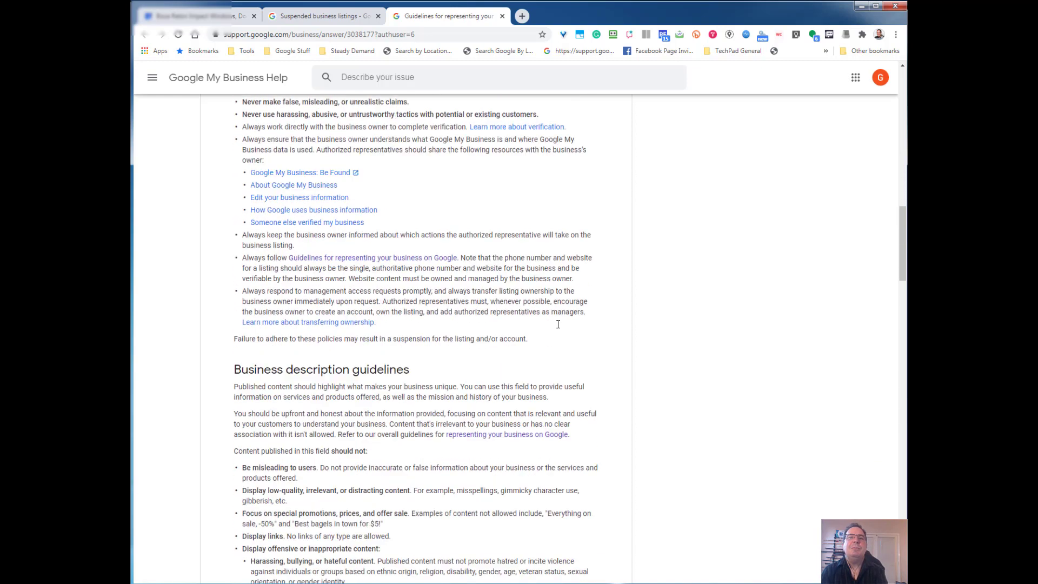
{"action": "scroll", "scroll_direction": "down", "scroll_amount": 3}
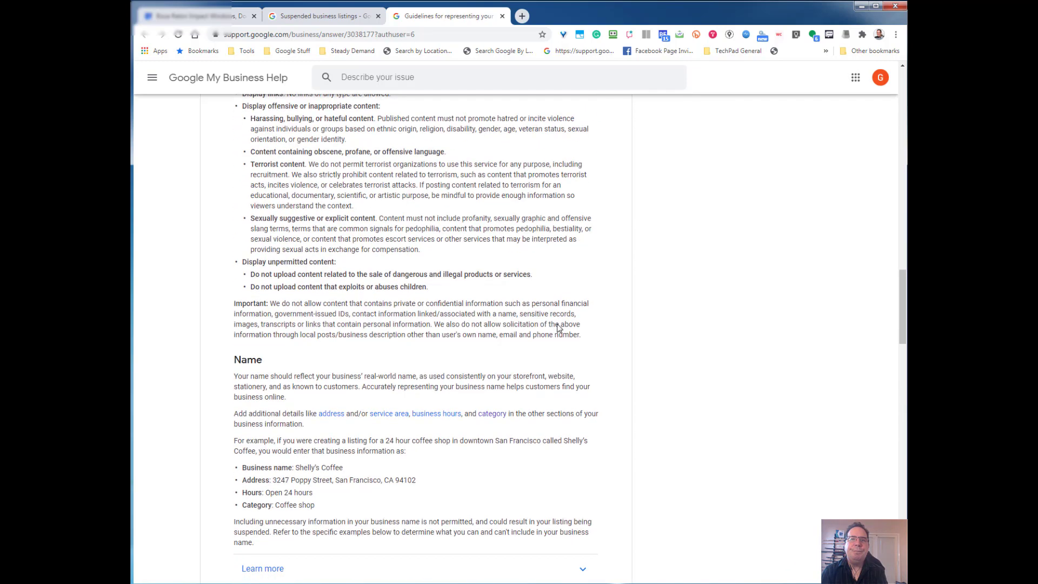
{"action": "scroll", "scroll_direction": "down", "scroll_amount": 3}
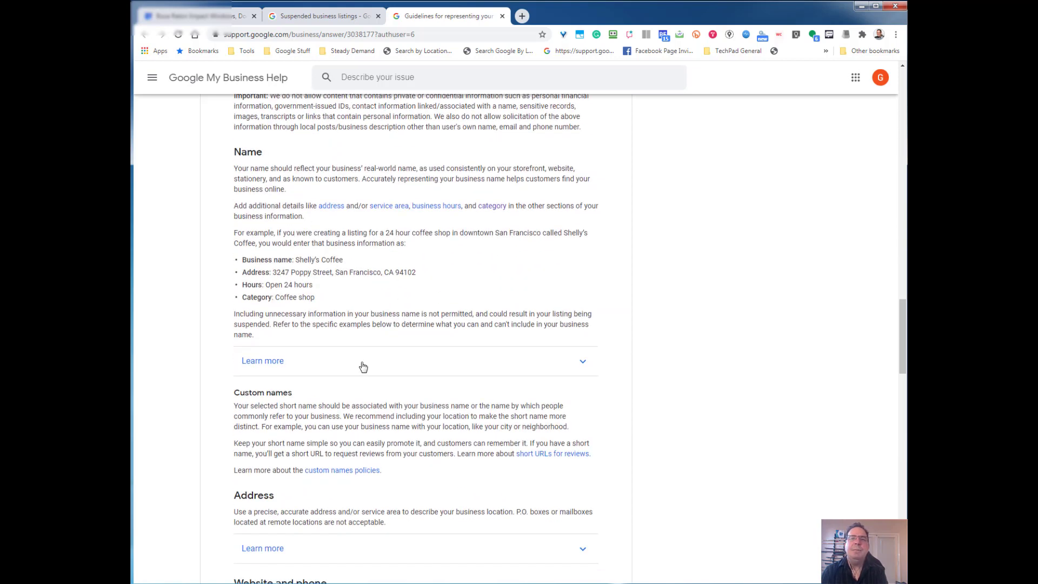
- Expand 'Learn more' under Name and read the acceptable and unacceptable business-name examples
{"action": "left_click", "coordinate": [262, 360]}
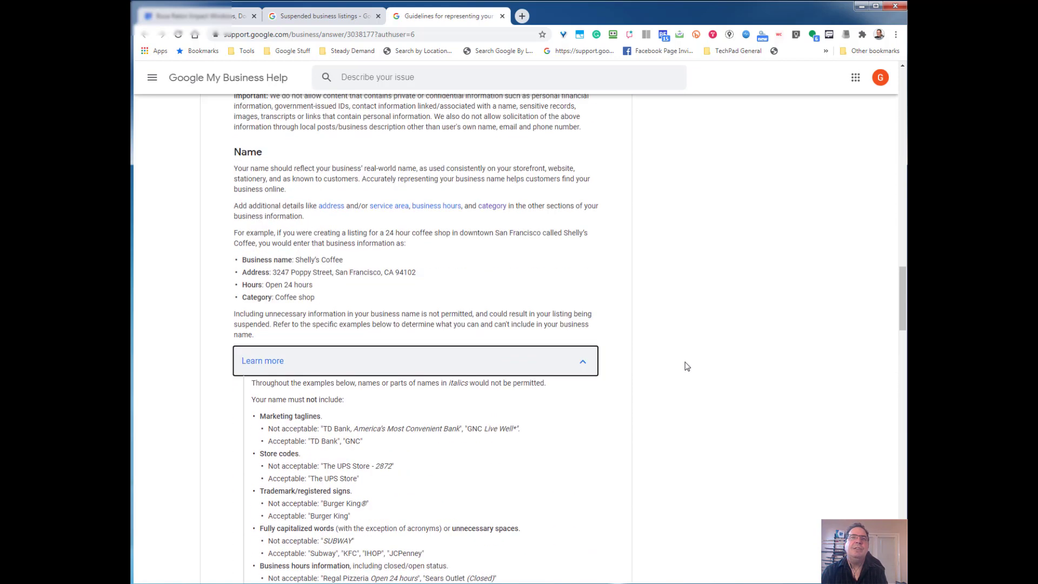
{"action": "scroll", "scroll_direction": "down", "scroll_amount": 3}
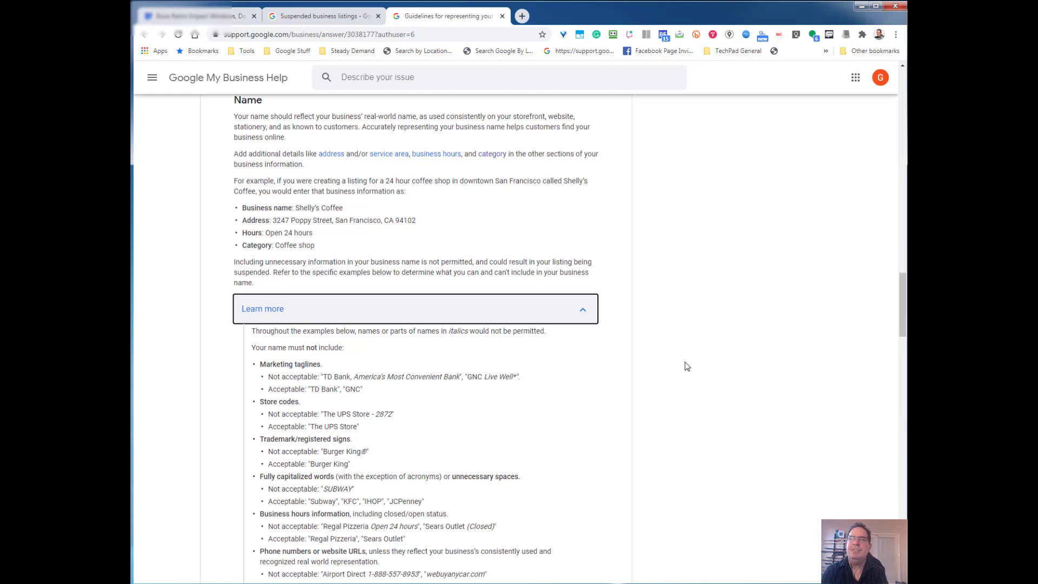
{"action": "mouse_move", "coordinate": [674, 368]}
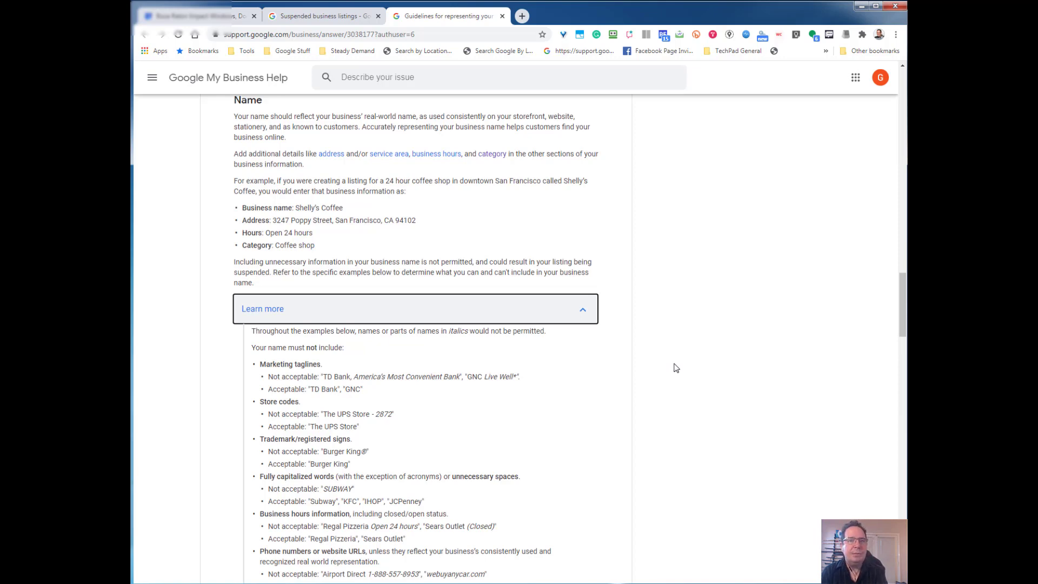
{"action": "scroll", "scroll_direction": "down", "scroll_amount": 3}
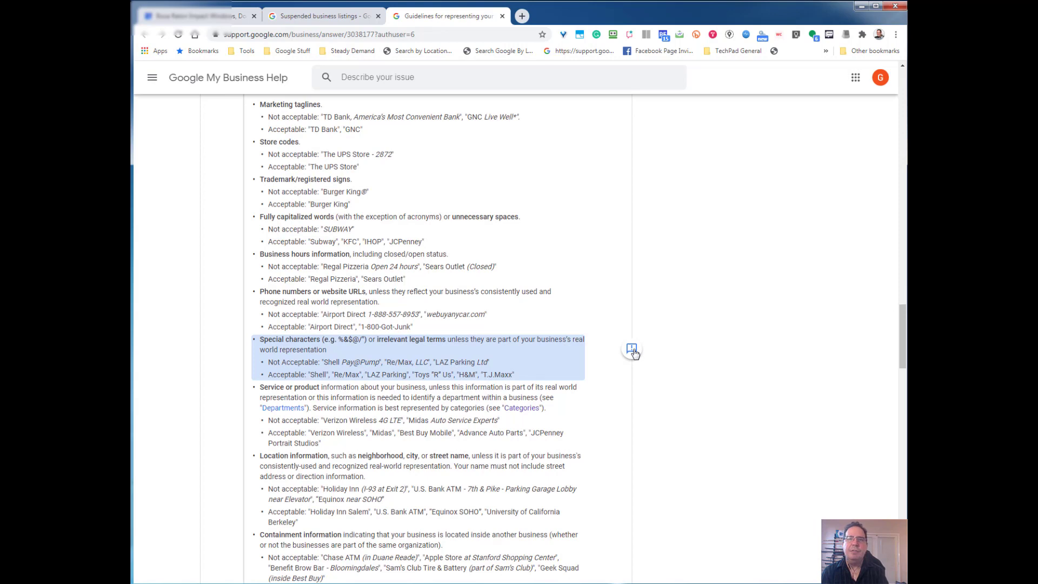
{"action": "scroll", "scroll_direction": "down", "scroll_amount": 3}
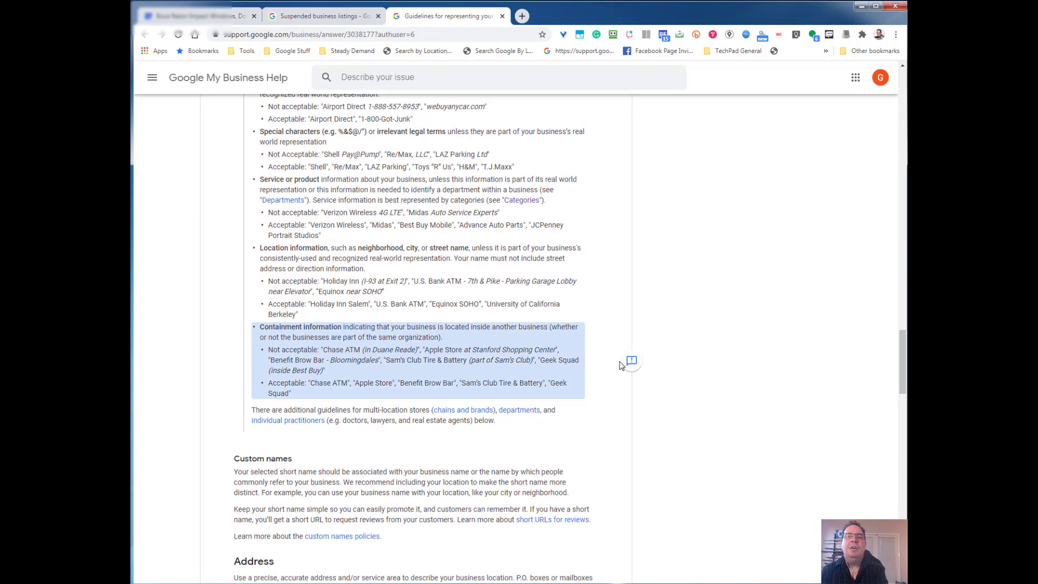
{"action": "scroll", "scroll_direction": "down", "scroll_amount": 3}
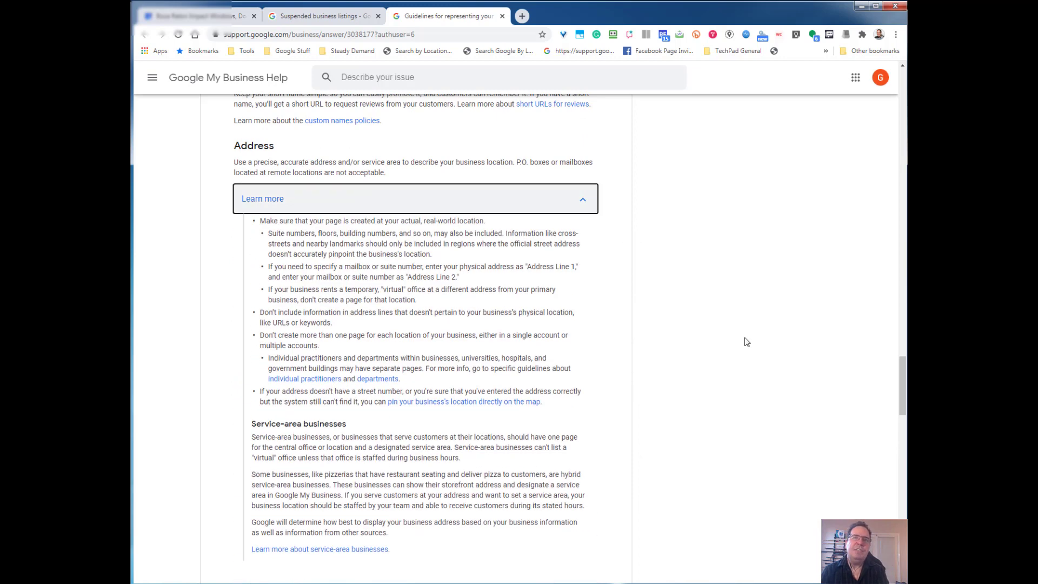
- Scroll past the Address rules and service-area guidance toward the Website and phone section
{"action": "scroll", "scroll_direction": "down", "scroll_amount": 3}
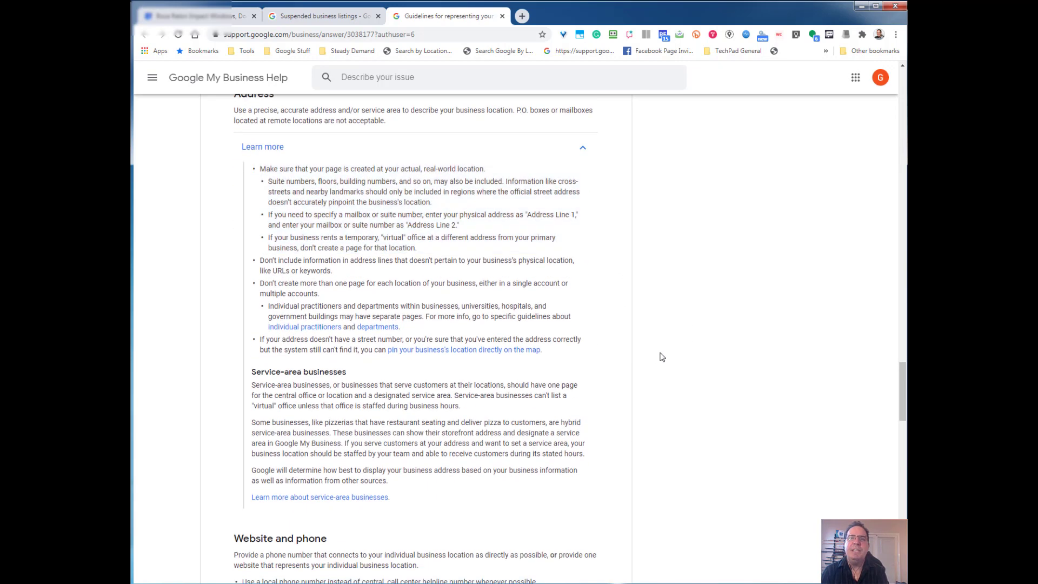
{"action": "mouse_move", "coordinate": [695, 414]}
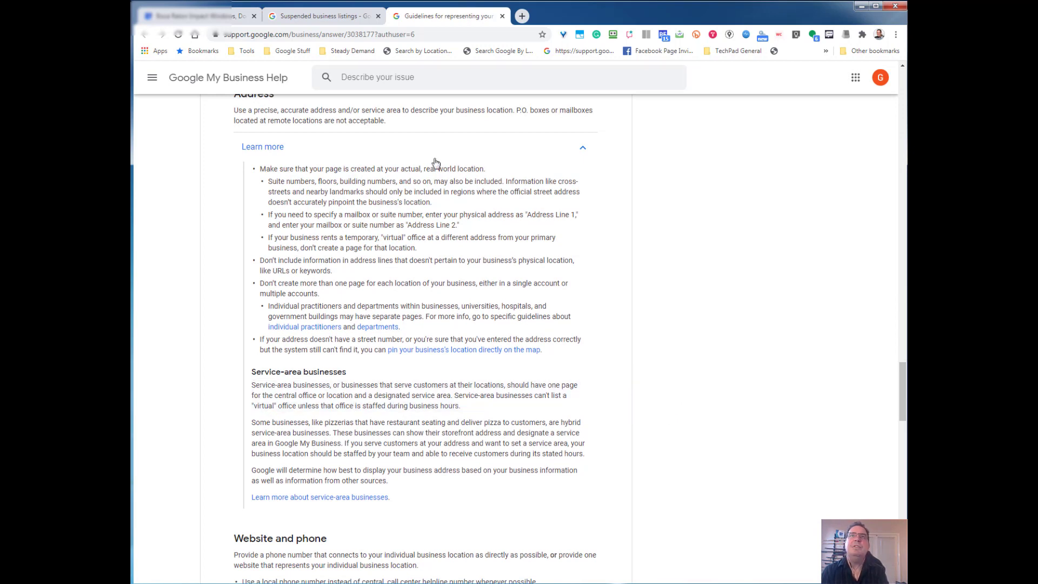
{"action": "mouse_move", "coordinate": [323, 15]}
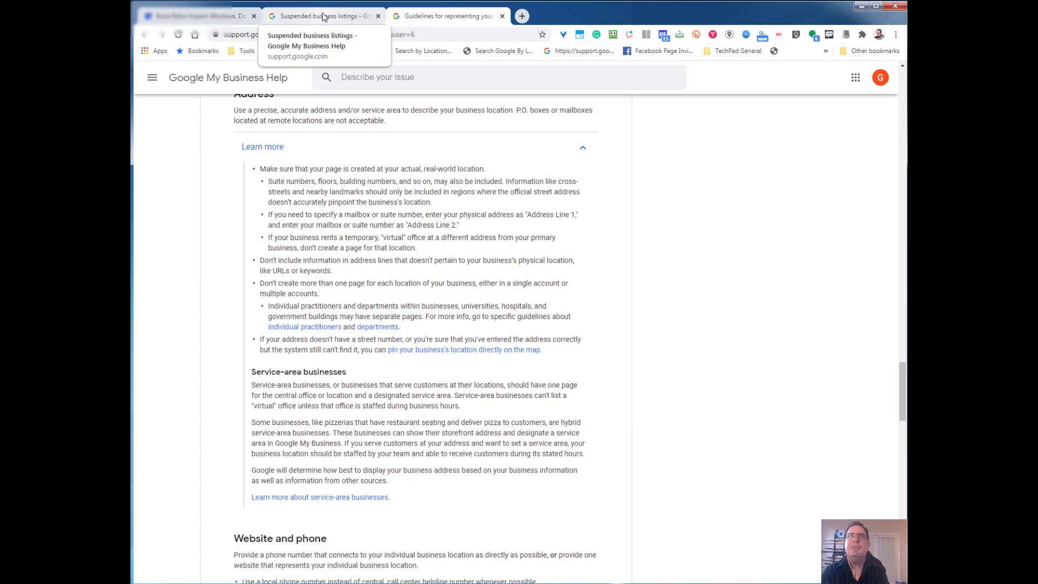
- Return to the Suspended business listings tab showing the 'request for their reinstatement' link
{"action": "left_click", "coordinate": [323, 15]}
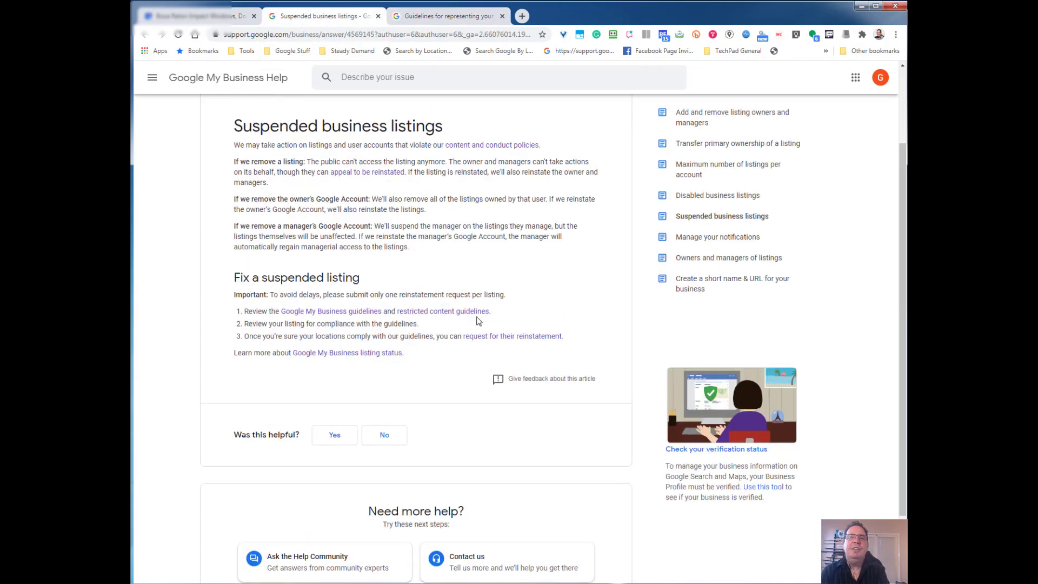
{"action": "mouse_move", "coordinate": [438, 65]}
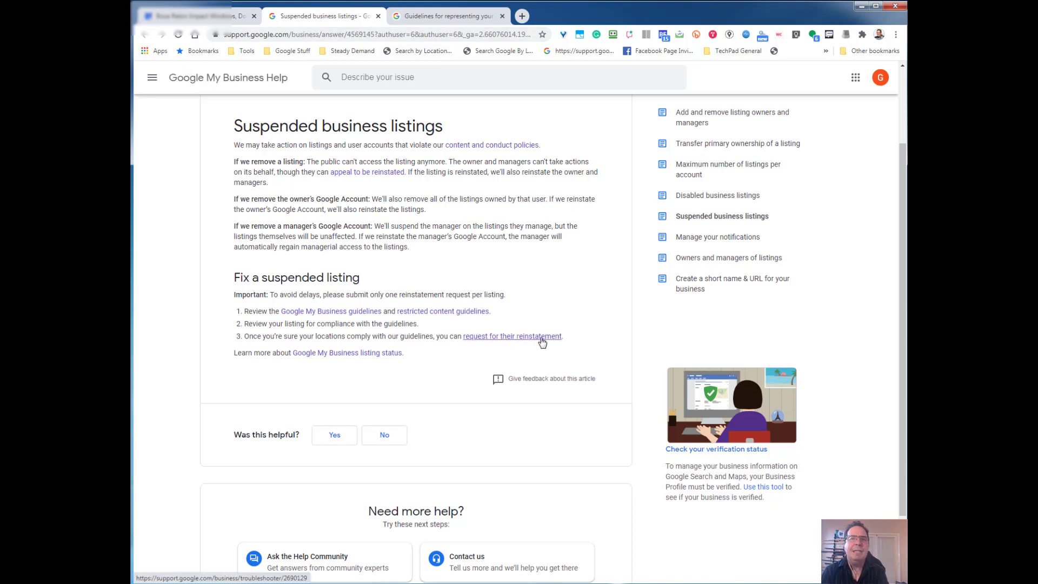
{"action": "mouse_move", "coordinate": [436, 307]}
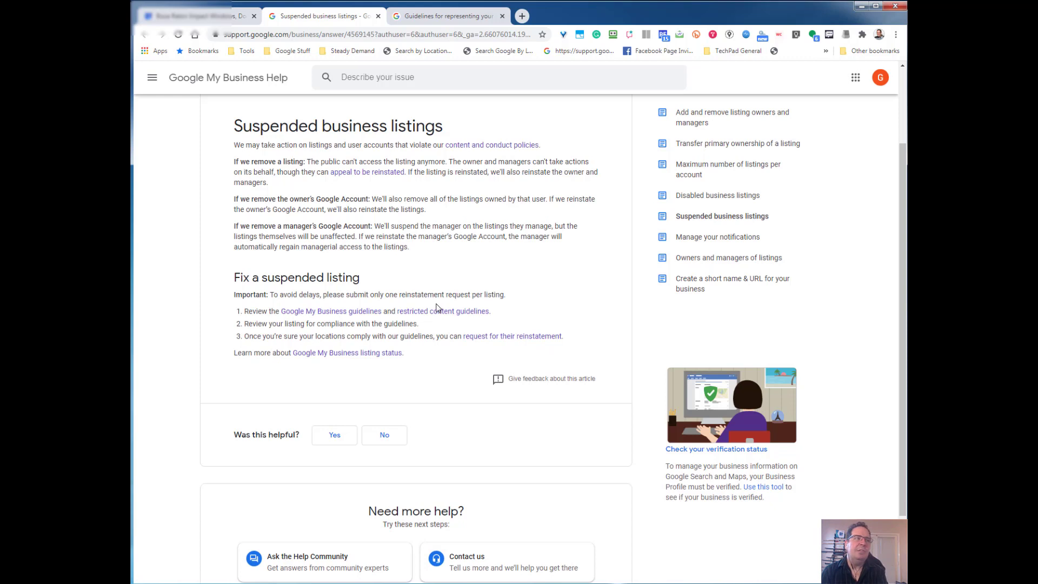